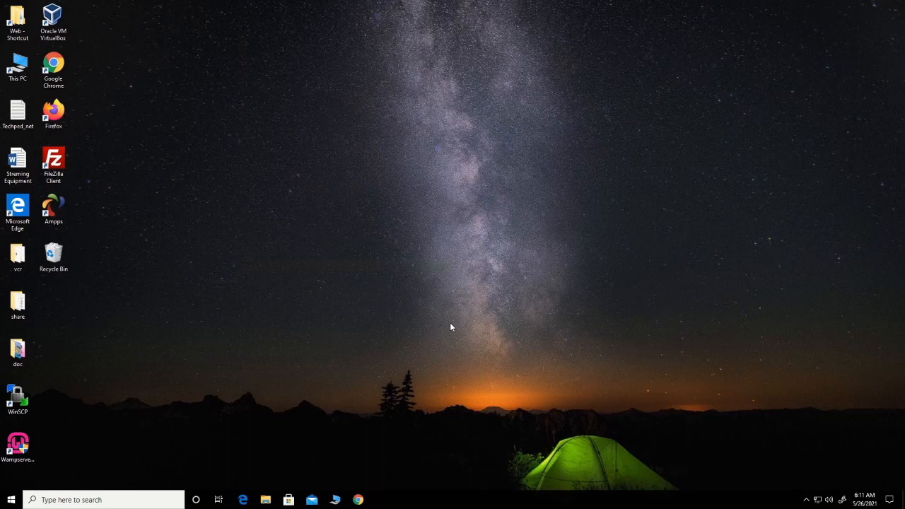
{"action": "mouse_move", "coordinate": [368, 490]}
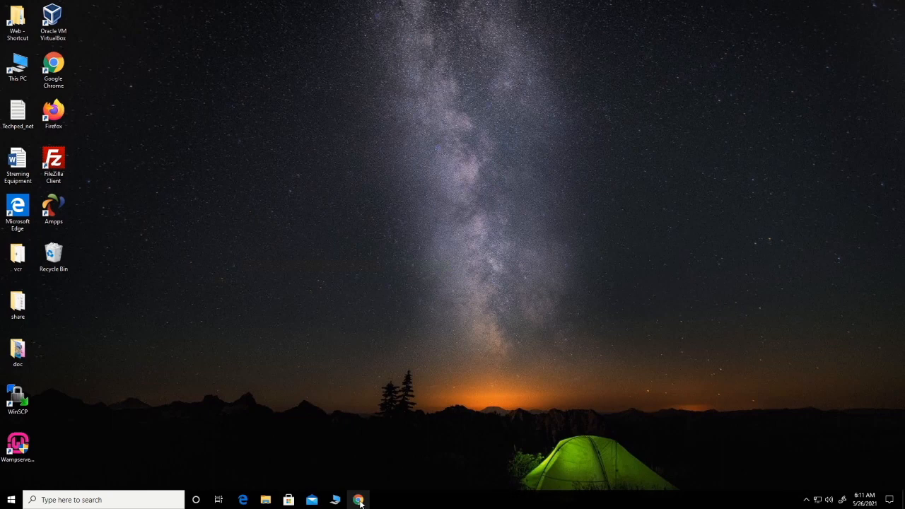
{"action": "mouse_move", "coordinate": [360, 501]}
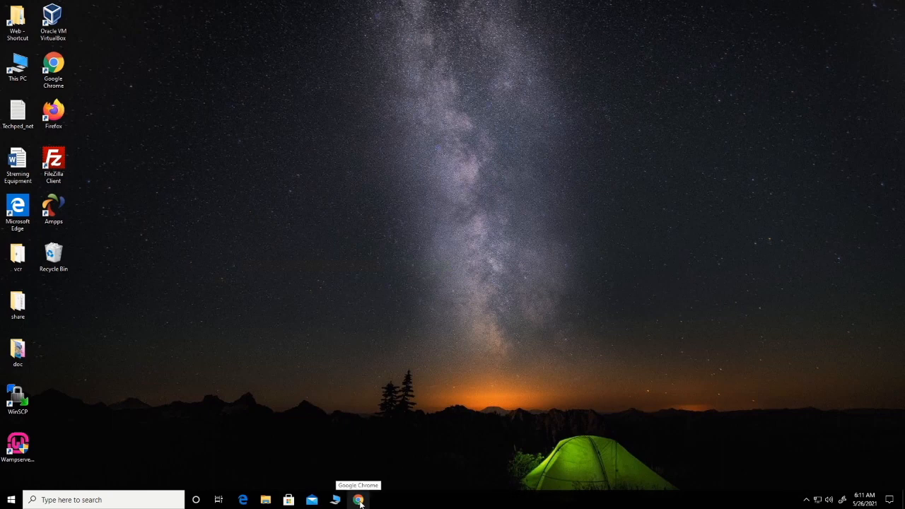
{"action": "mouse_move", "coordinate": [515, 402]}
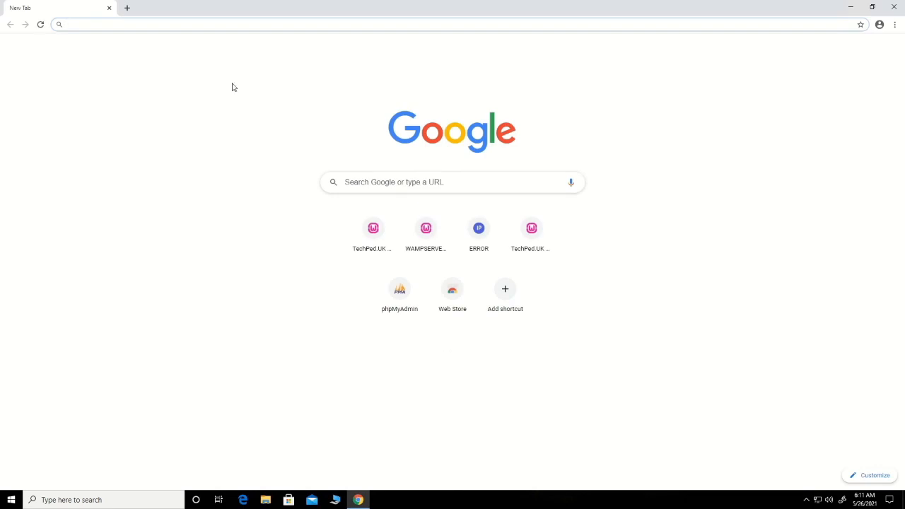
Navigate Chrome to the localhost/phpmyadmin login page.
{"action": "type", "text": "localhost/phpmyadmin/"}
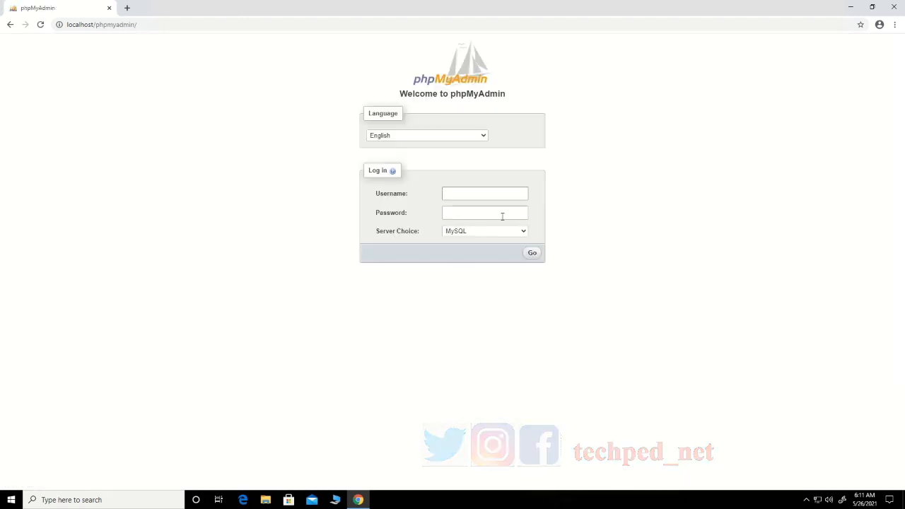
Log in to the MariaDB server as root with no password.
{"action": "left_click", "coordinate": [484, 230]}
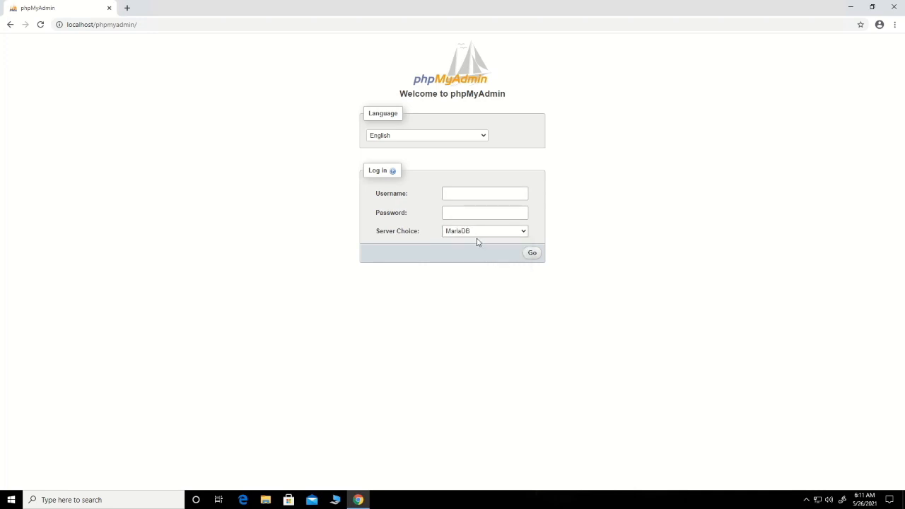
{"action": "type", "text": "root"}
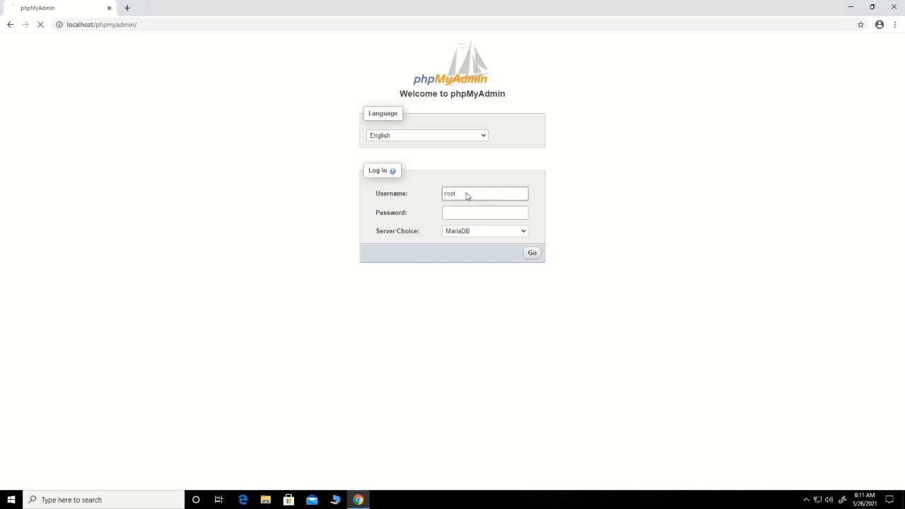
{"action": "left_click", "coordinate": [532, 252]}
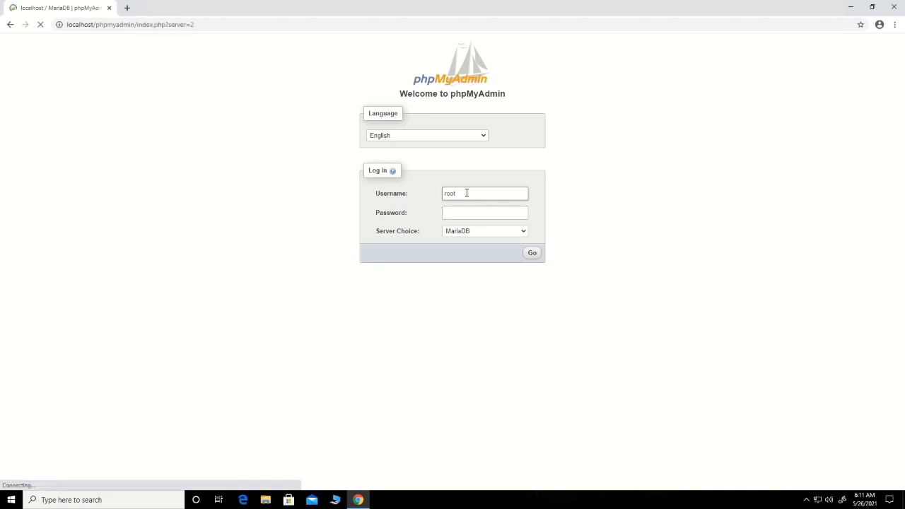
{"action": "left_click", "coordinate": [532, 252]}
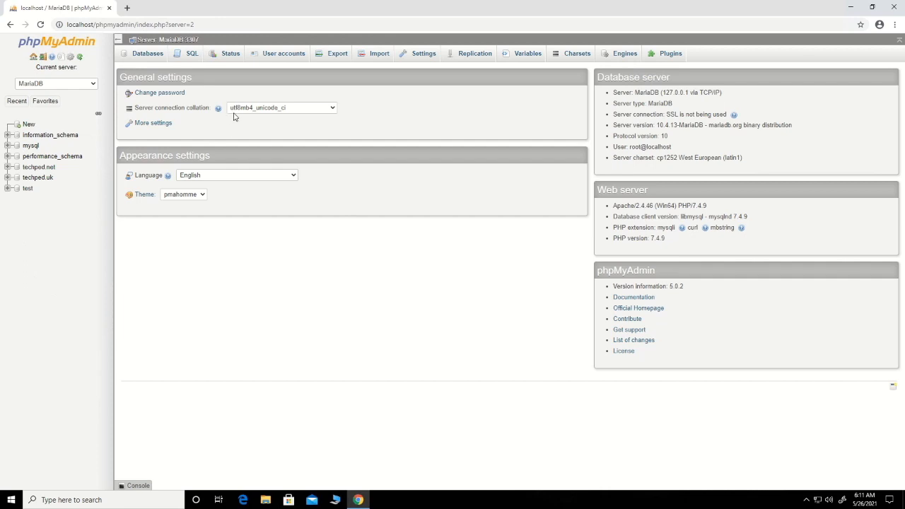
Go to User accounts and start the Add user account form.
{"action": "left_click", "coordinate": [283, 53]}
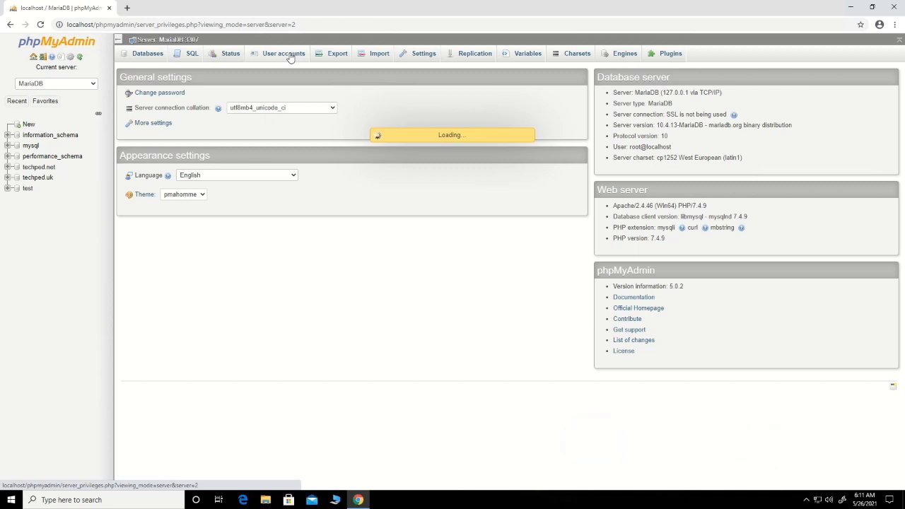
{"action": "left_click", "coordinate": [282, 54]}
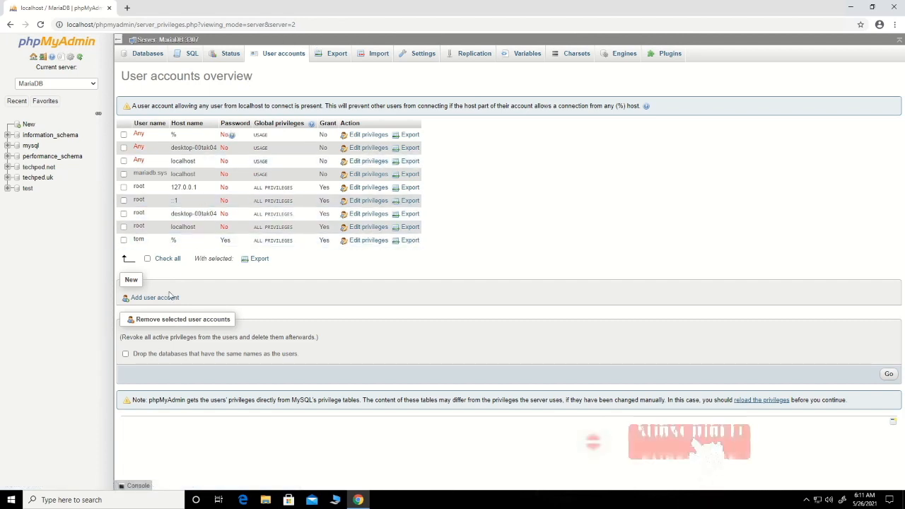
{"action": "left_click", "coordinate": [153, 298]}
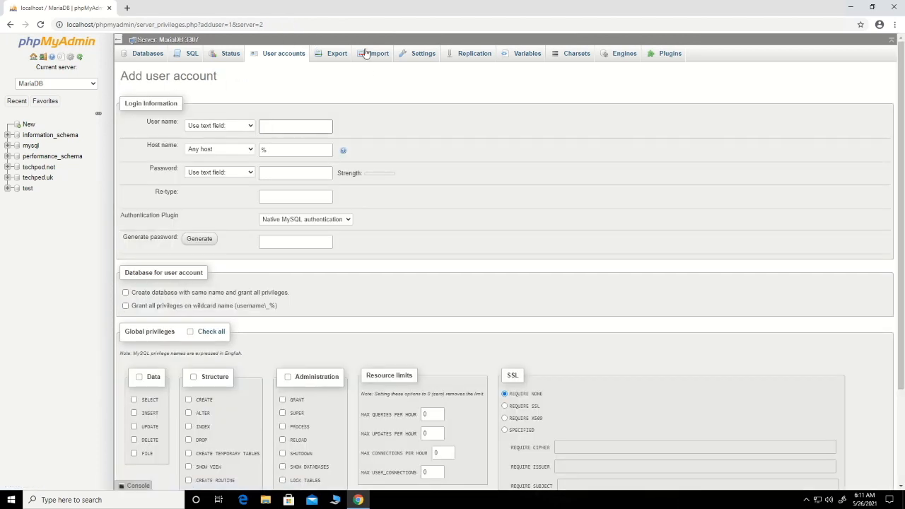
Name the new account Sark with a password and grant it all global privileges.
{"action": "left_click", "coordinate": [294, 126]}
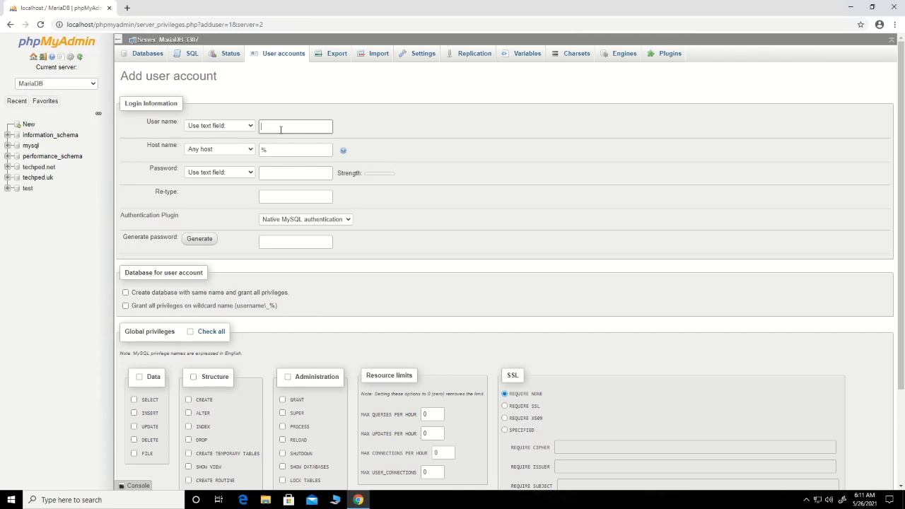
{"action": "type", "text": "Sark"}
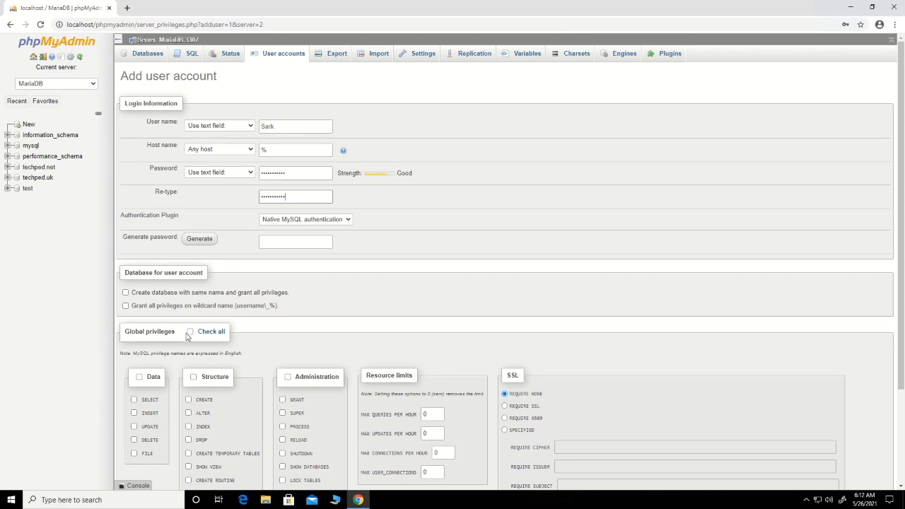
{"action": "left_click", "coordinate": [190, 331]}
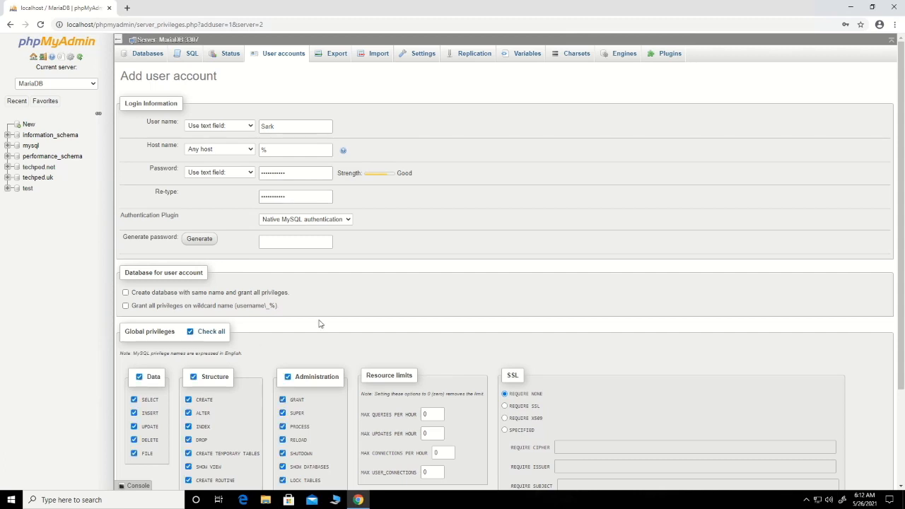
{"action": "mouse_move", "coordinate": [359, 215]}
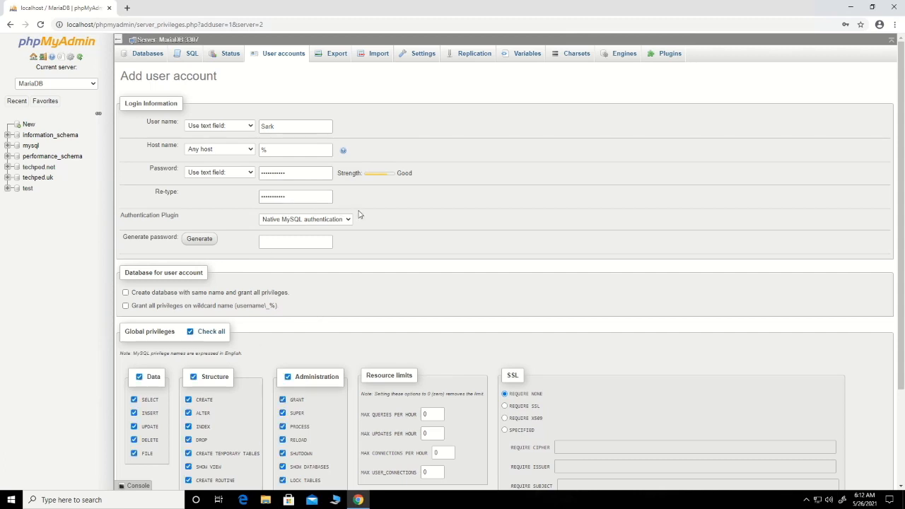
{"action": "scroll", "scroll_direction": "down", "scroll_amount": 3}
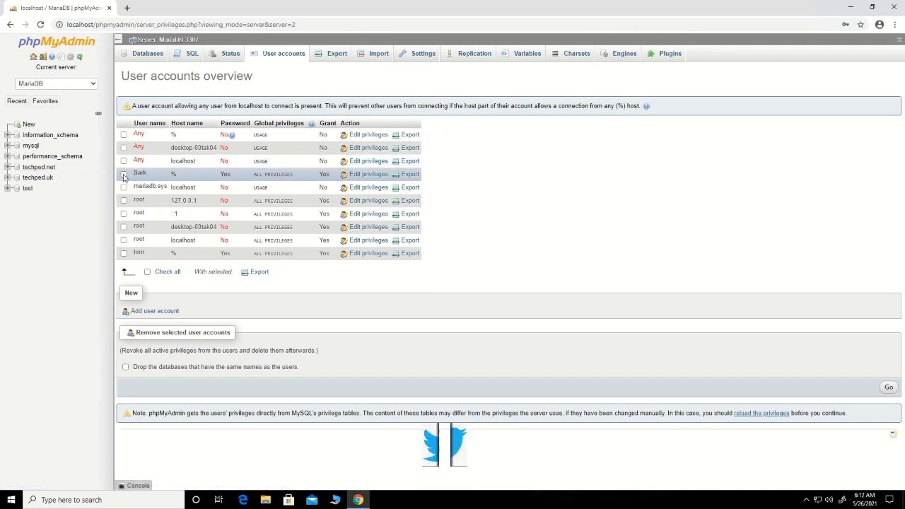
Select the Sark account for removal together with its same-named database.
{"action": "left_click", "coordinate": [123, 174]}
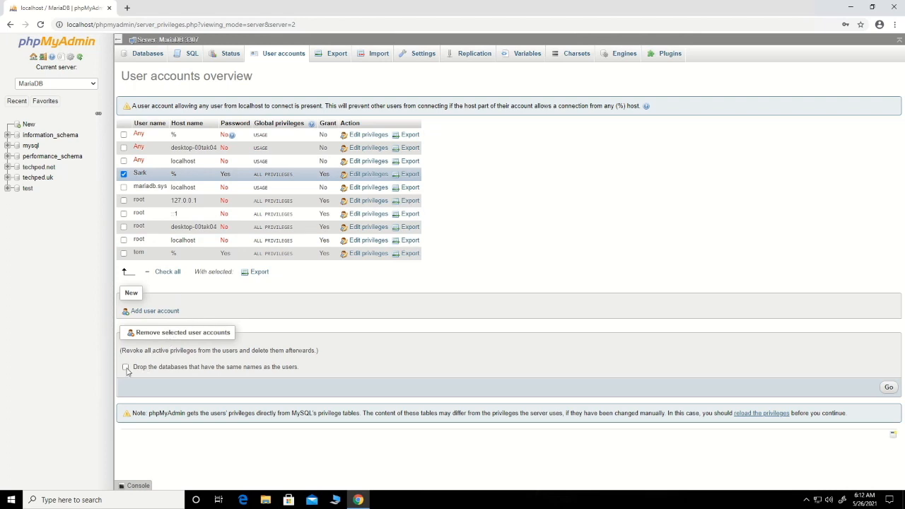
{"action": "mouse_move", "coordinate": [126, 368]}
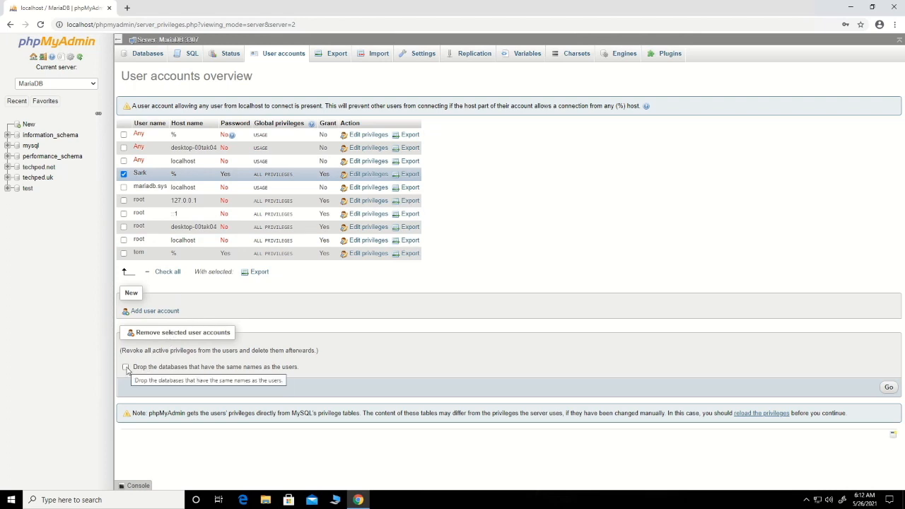
{"action": "left_click", "coordinate": [126, 368]}
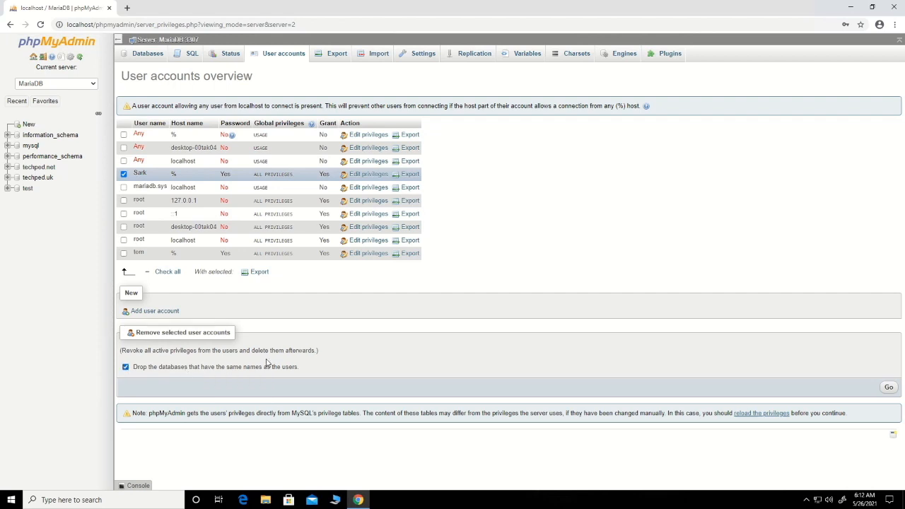
{"action": "mouse_move", "coordinate": [648, 334]}
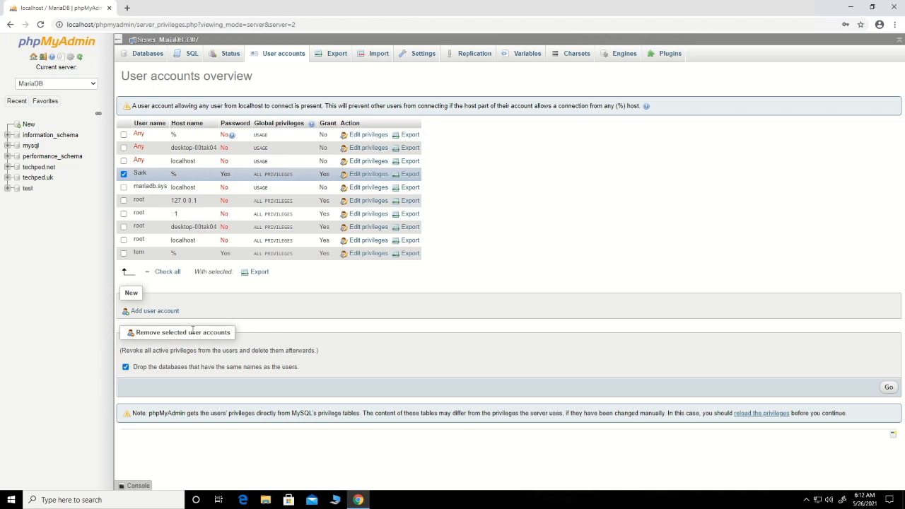
{"action": "mouse_move", "coordinate": [719, 362]}
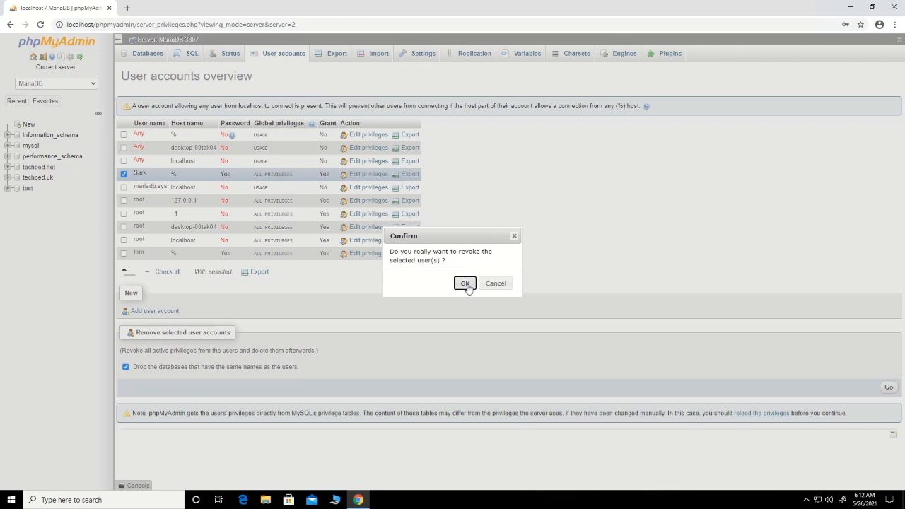
Confirm revoking Sark and dropping its database so it leaves the accounts list.
{"action": "left_click", "coordinate": [465, 283]}
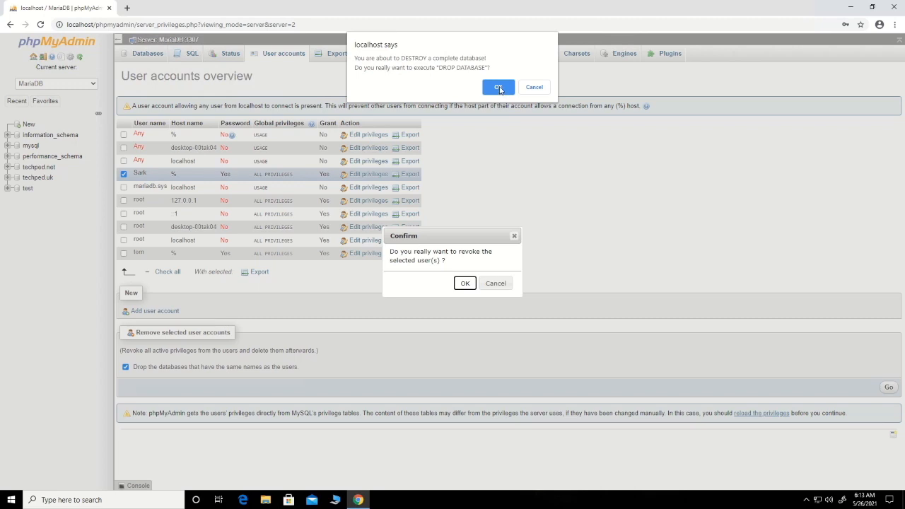
{"action": "left_click", "coordinate": [498, 86]}
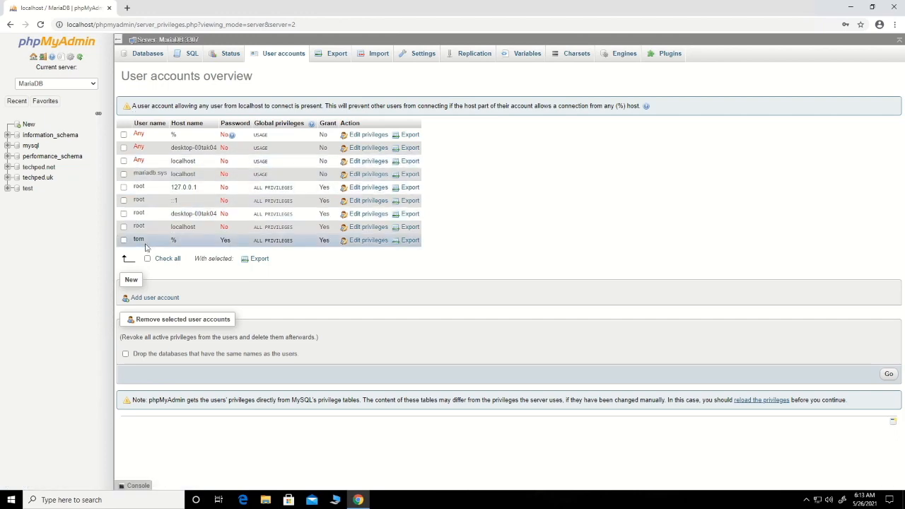
{"action": "mouse_move", "coordinate": [483, 199]}
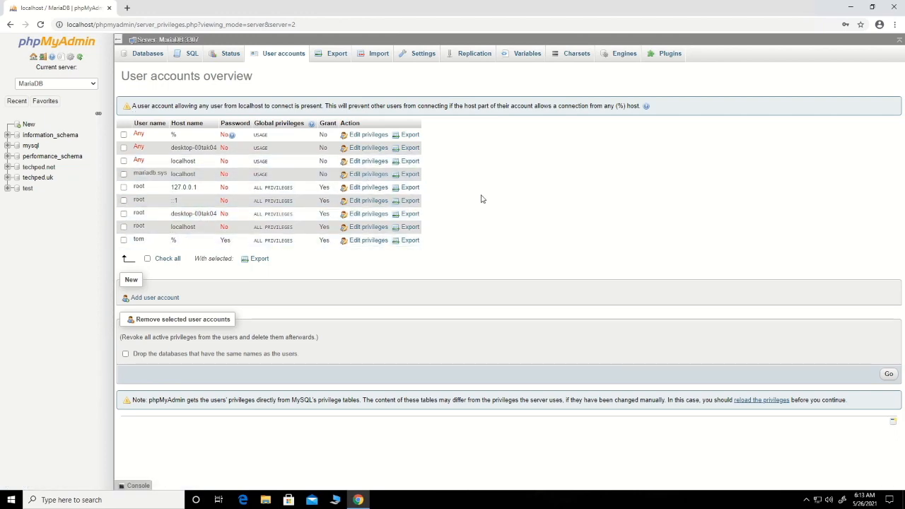